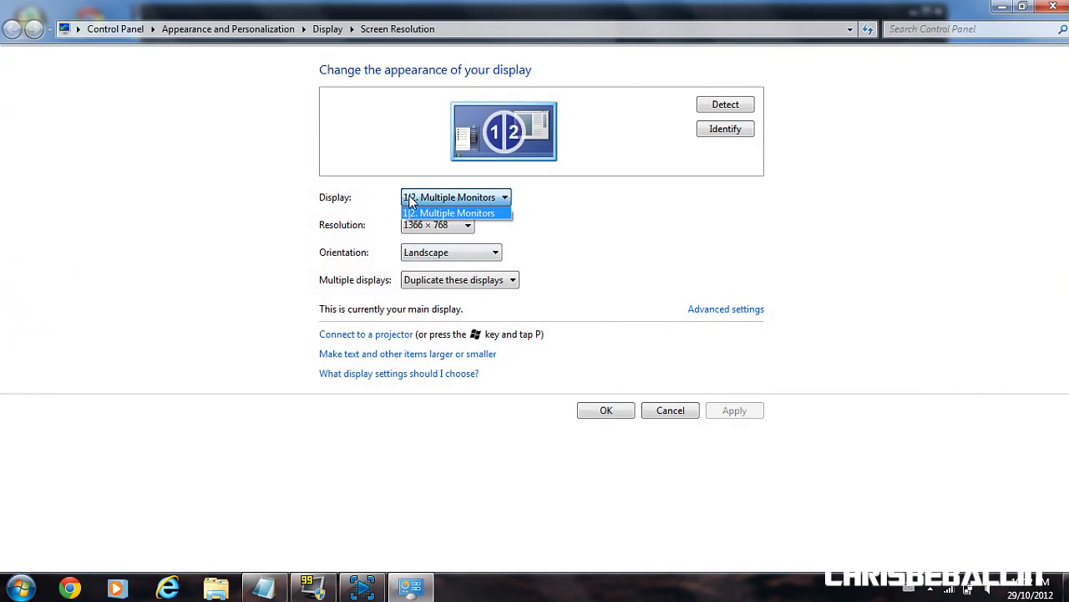
Keep 'Duplicate these displays' for both monitors and close Screen Resolution
{"action": "left_click", "coordinate": [456, 212]}
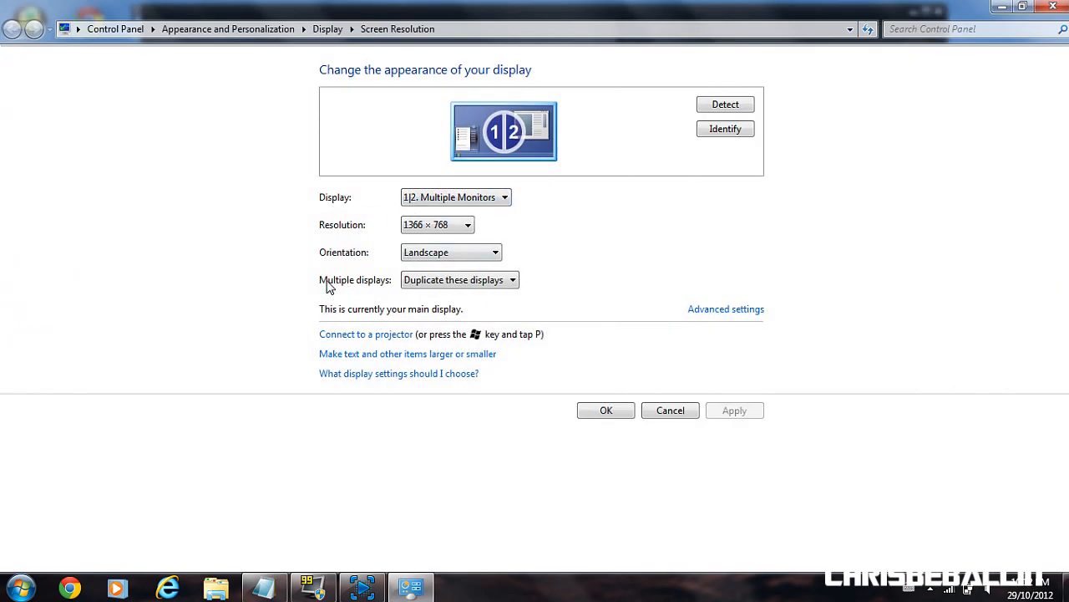
{"action": "left_click", "coordinate": [437, 224]}
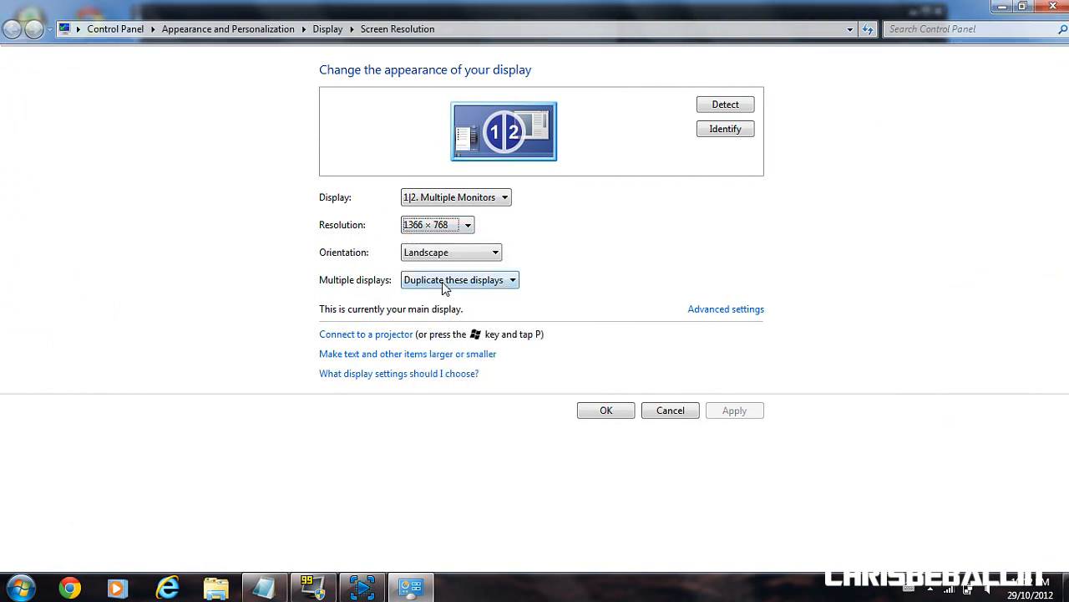
{"action": "mouse_move", "coordinate": [604, 391]}
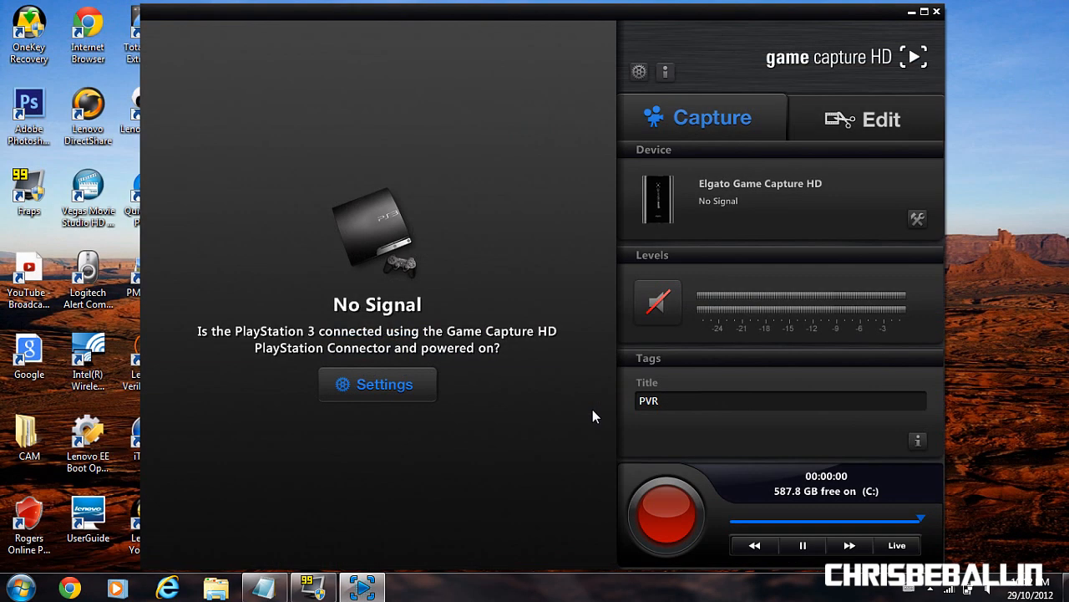
{"action": "mouse_move", "coordinate": [476, 177]}
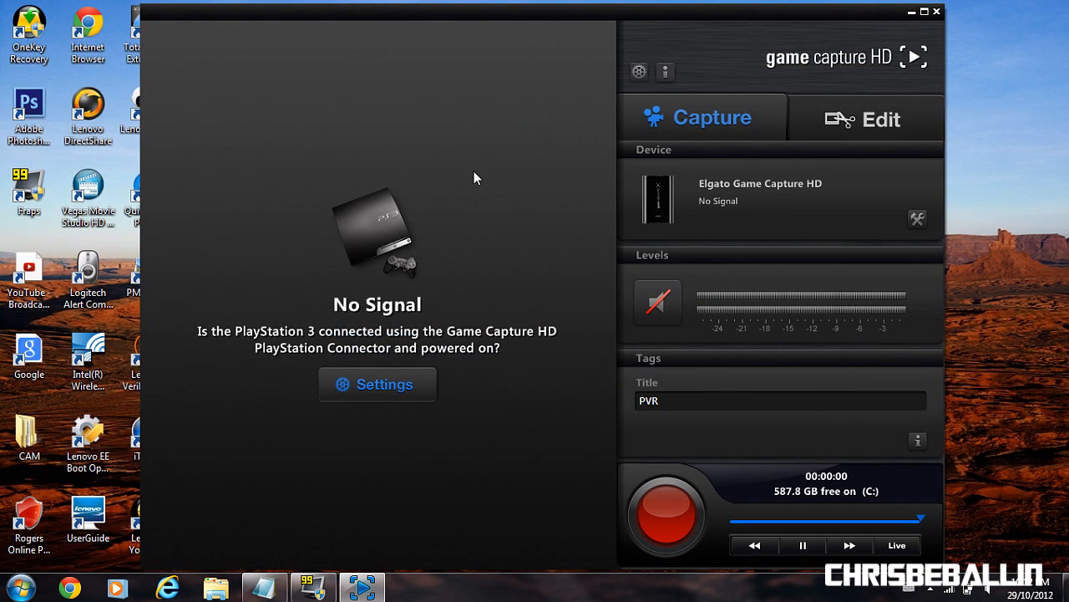
{"action": "mouse_move", "coordinate": [917, 225]}
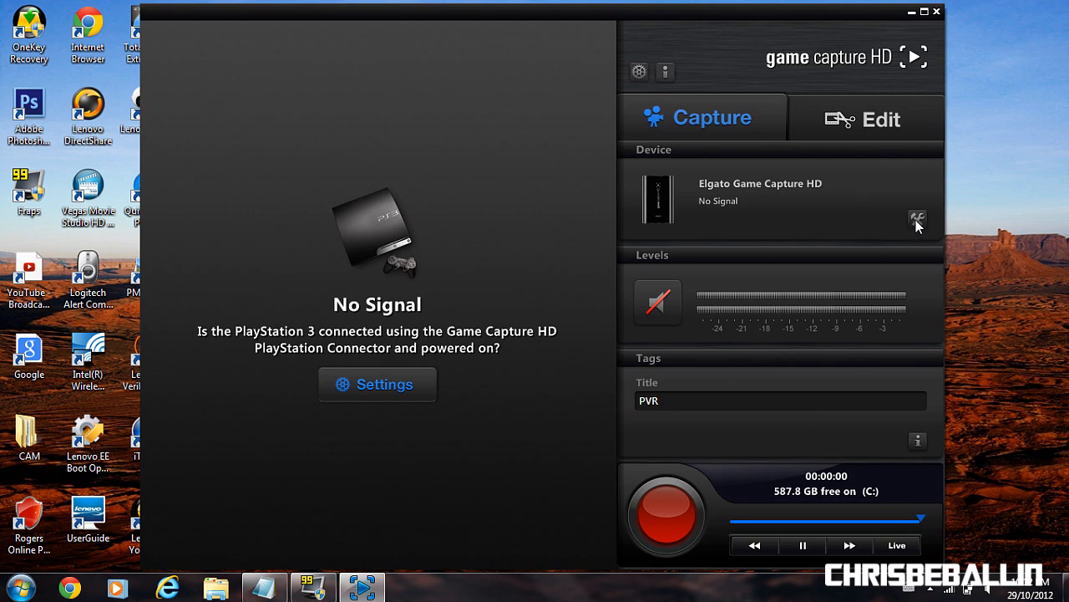
Switch the capture input device from PlayStation 3 to Other over HDMI
{"action": "left_click", "coordinate": [376, 383]}
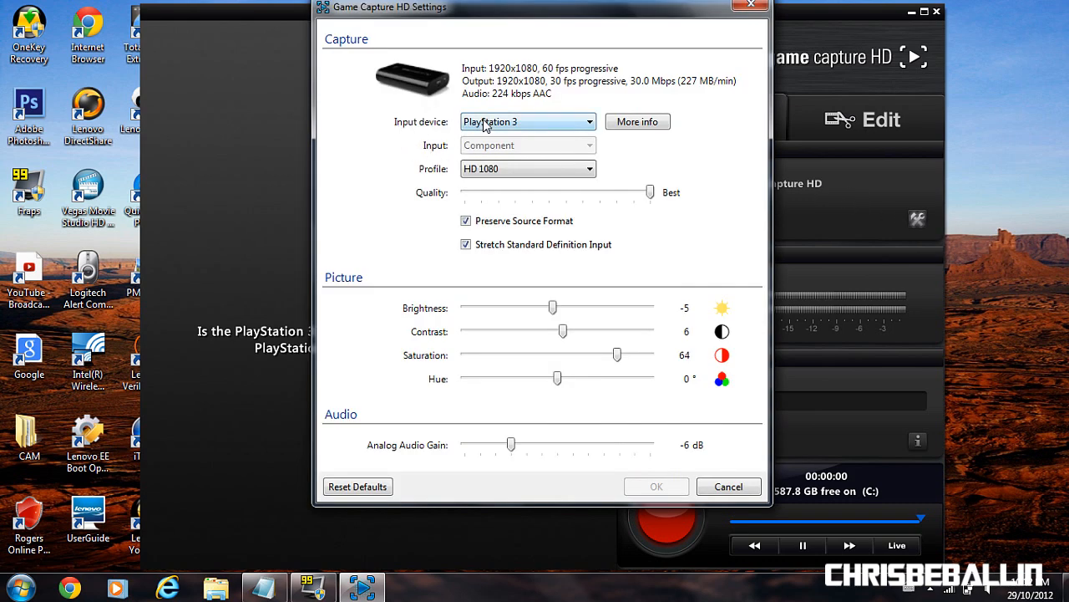
{"action": "left_click", "coordinate": [527, 121]}
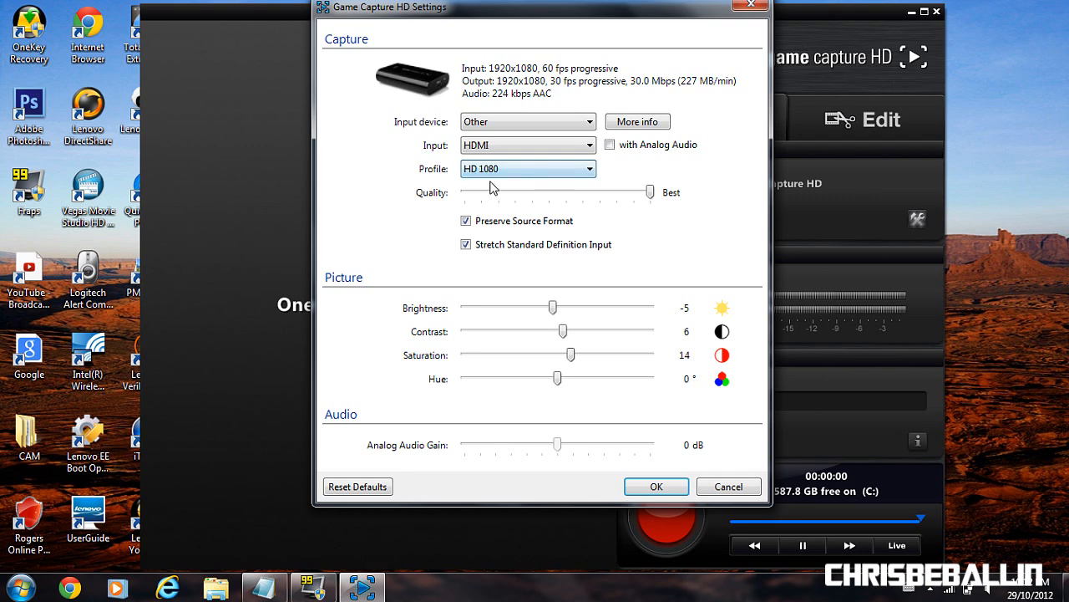
{"action": "left_click", "coordinate": [656, 487]}
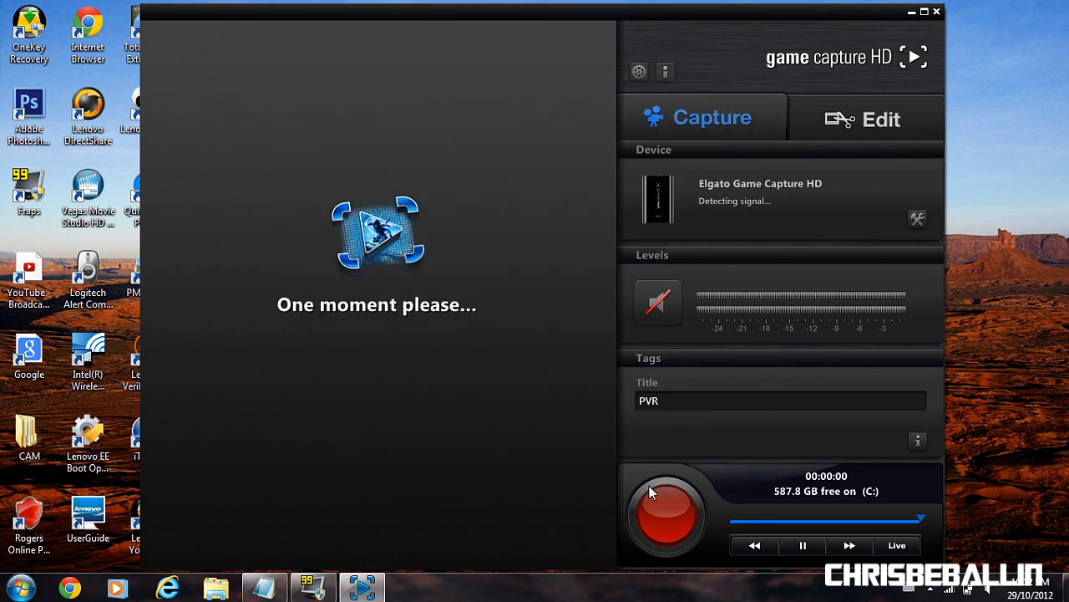
{"action": "mouse_move", "coordinate": [654, 492]}
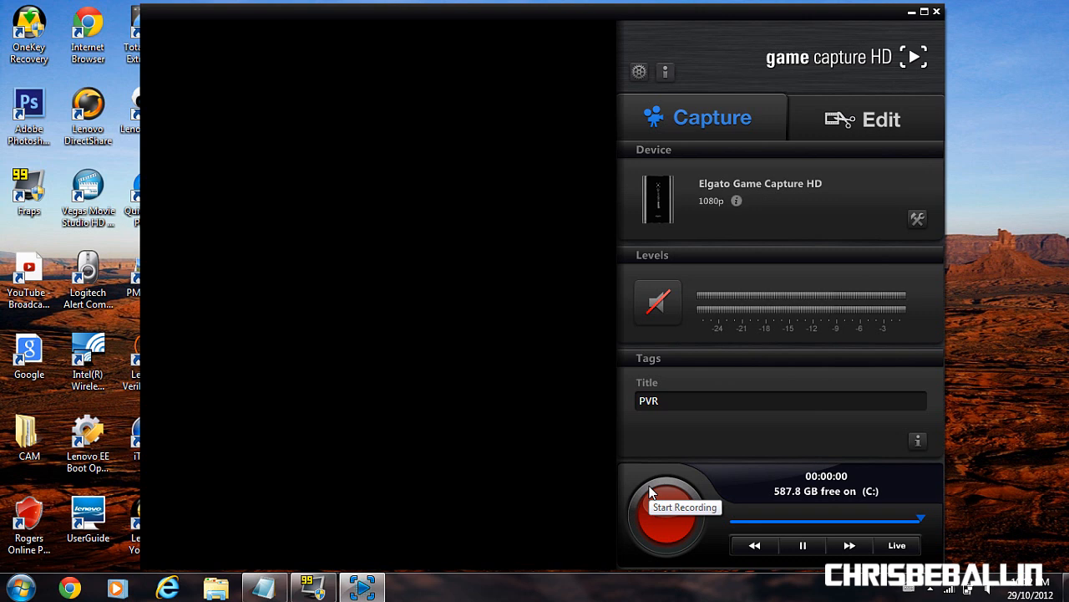
Start recording the 1080p duplicated laptop desktop
{"action": "left_click", "coordinate": [665, 514]}
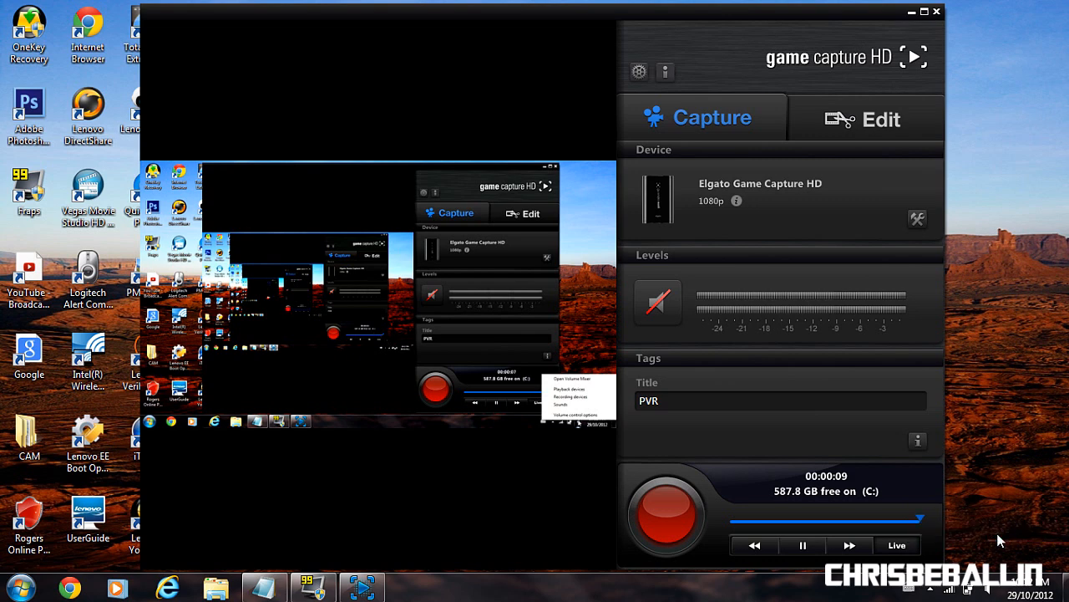
Tick 'Listen to this device' in the Stereo Mix recording device's properties
{"action": "left_click", "coordinate": [570, 395]}
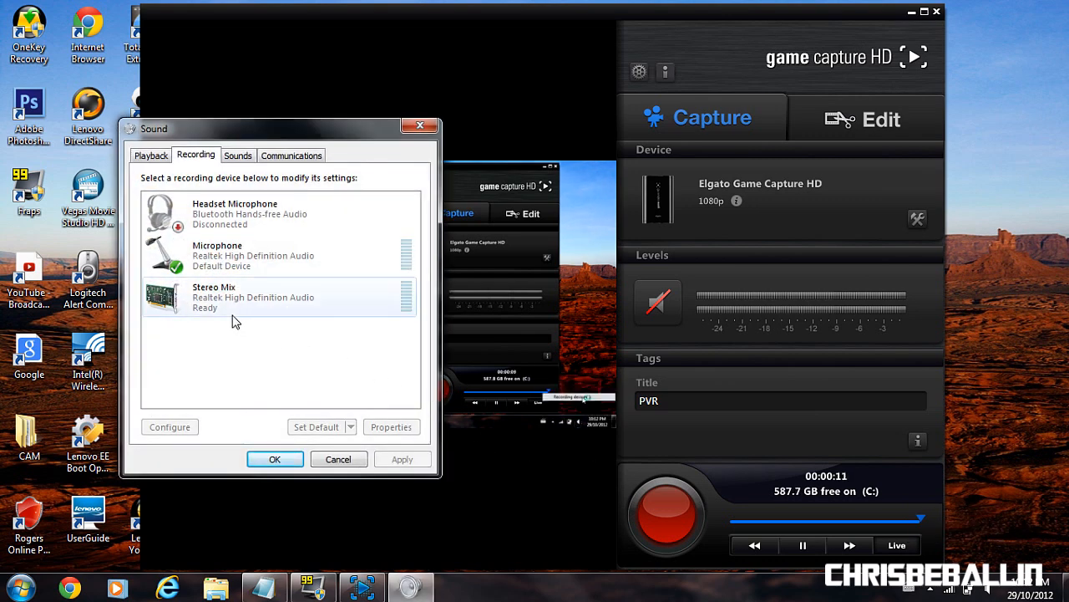
{"action": "right_click", "coordinate": [213, 296]}
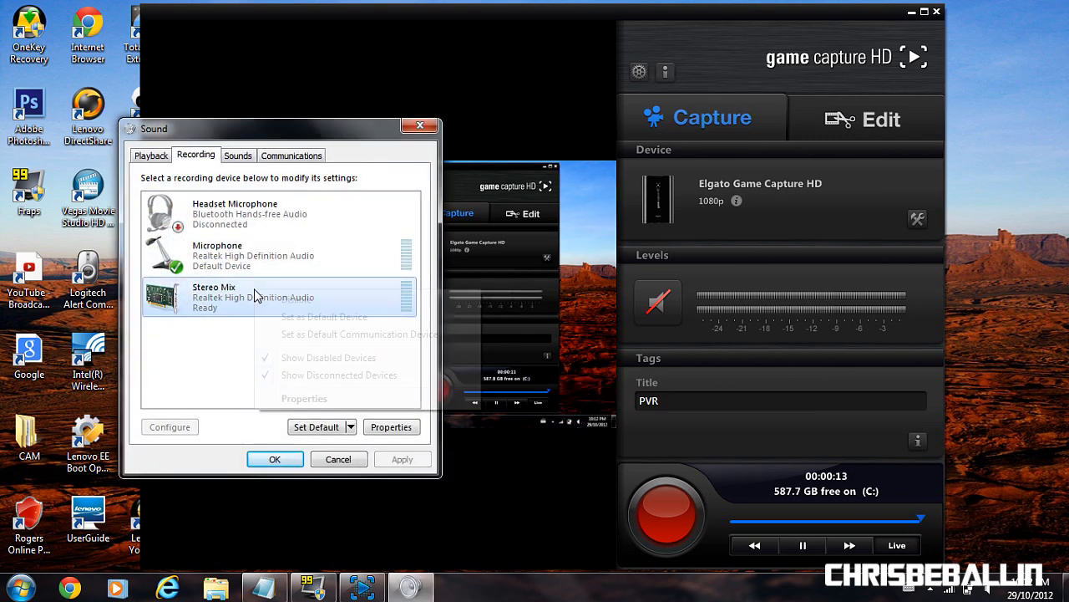
{"action": "left_click", "coordinate": [392, 426]}
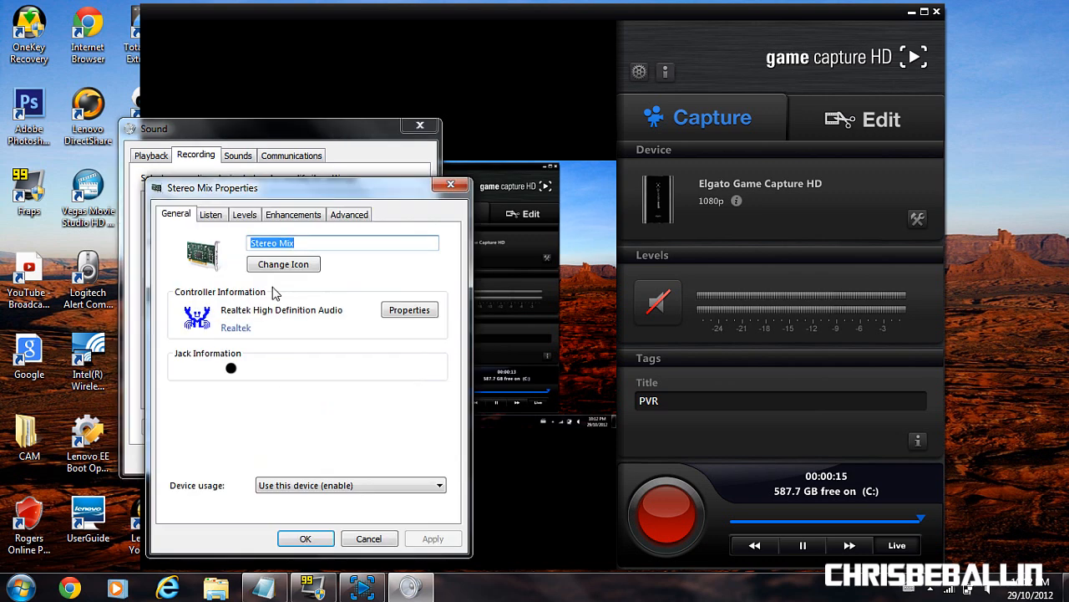
{"action": "left_click", "coordinate": [210, 214]}
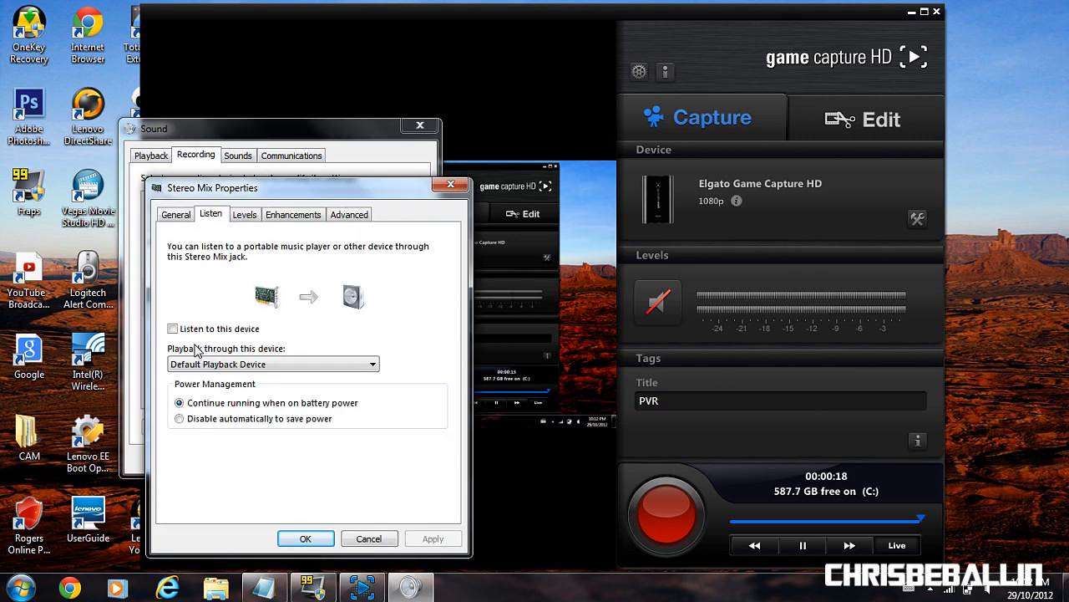
{"action": "left_click", "coordinate": [173, 328]}
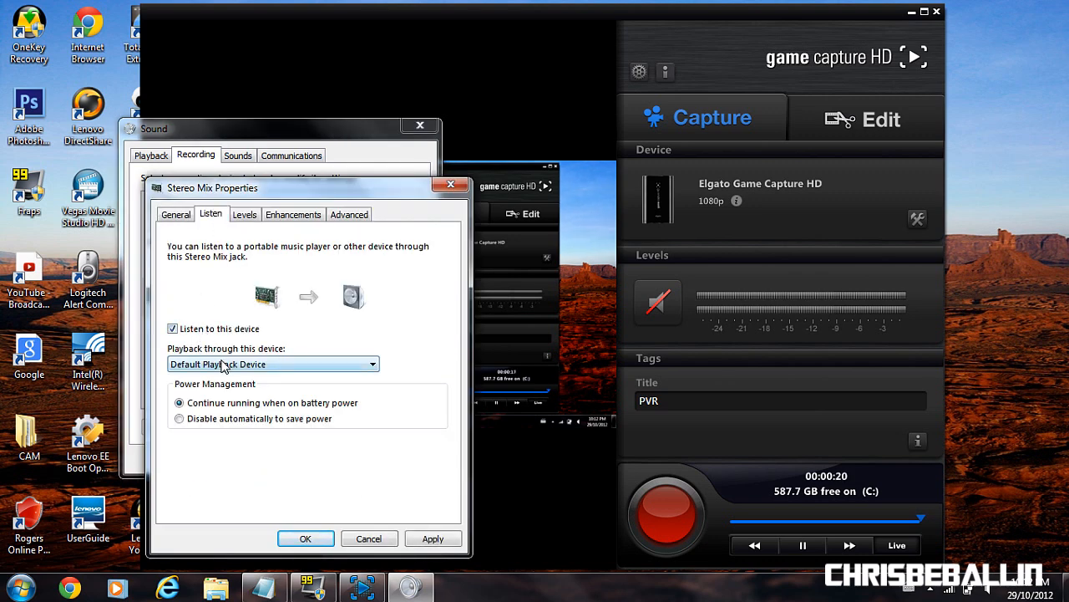